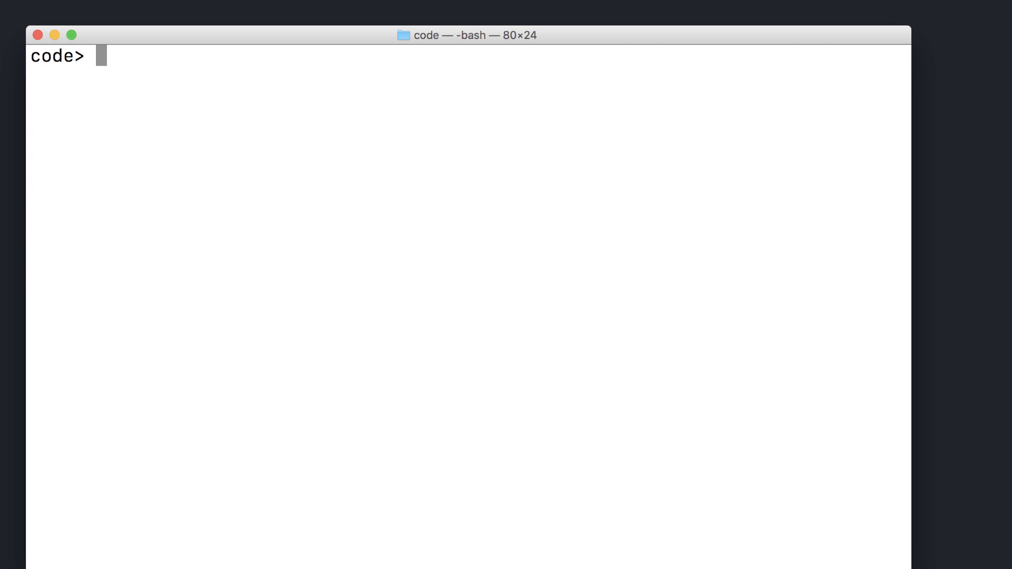
Run ulimit in Terminal to view the shell's resource limits.
{"action": "type", "text": "ulimi"}
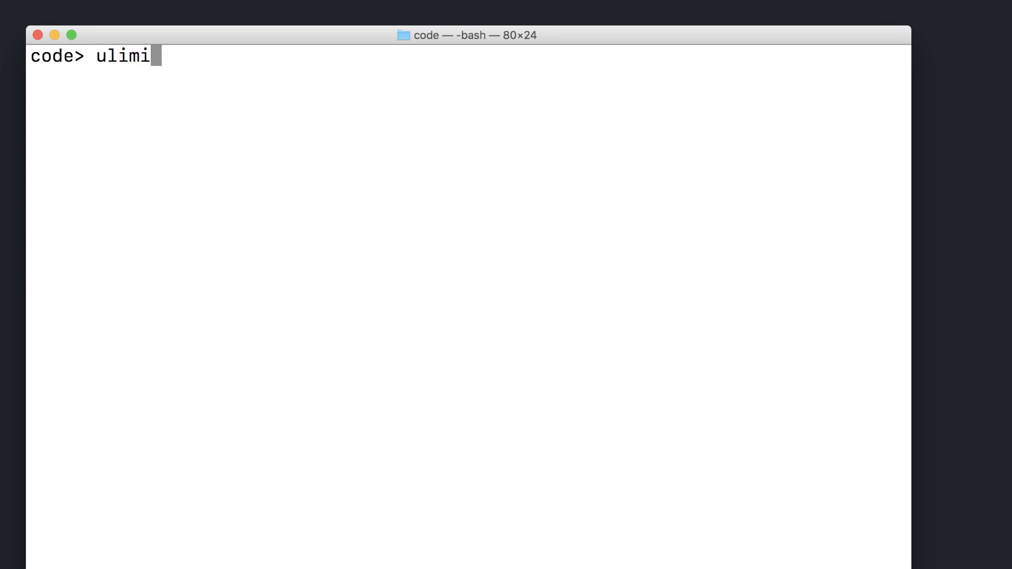
{"action": "key", "text": "Return"}
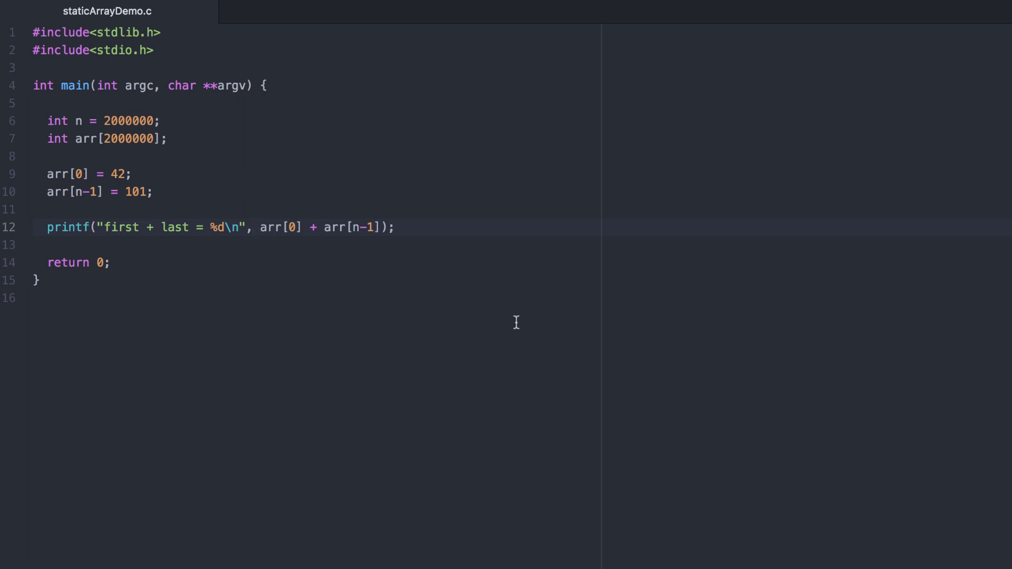
Change n and the arr declaration in staticArrayDemo.c from 2000000 to 3000000.
{"action": "left_click", "coordinate": [254, 227]}
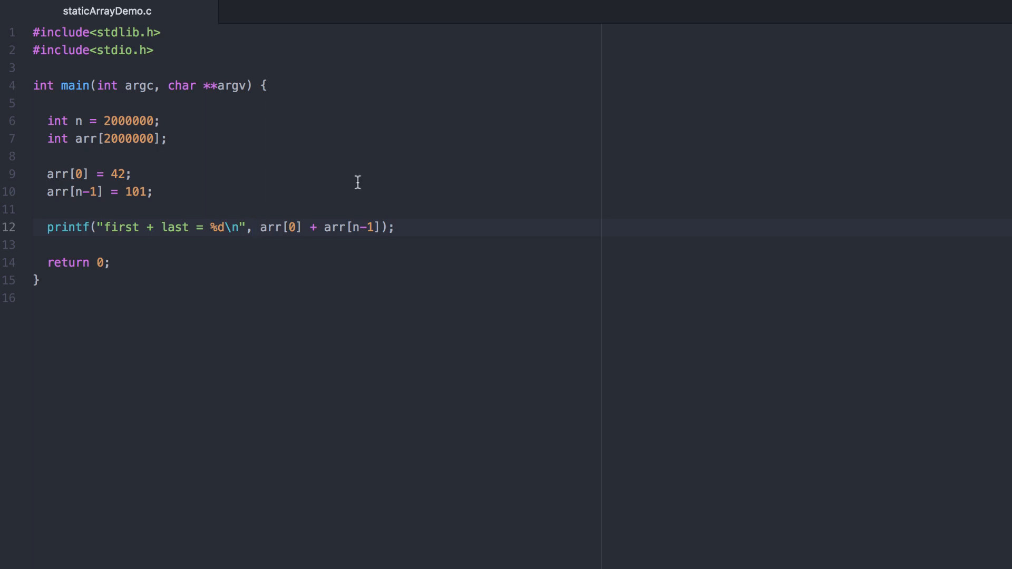
{"action": "left_click", "coordinate": [109, 121]}
{"action": "type", "text": "3"}
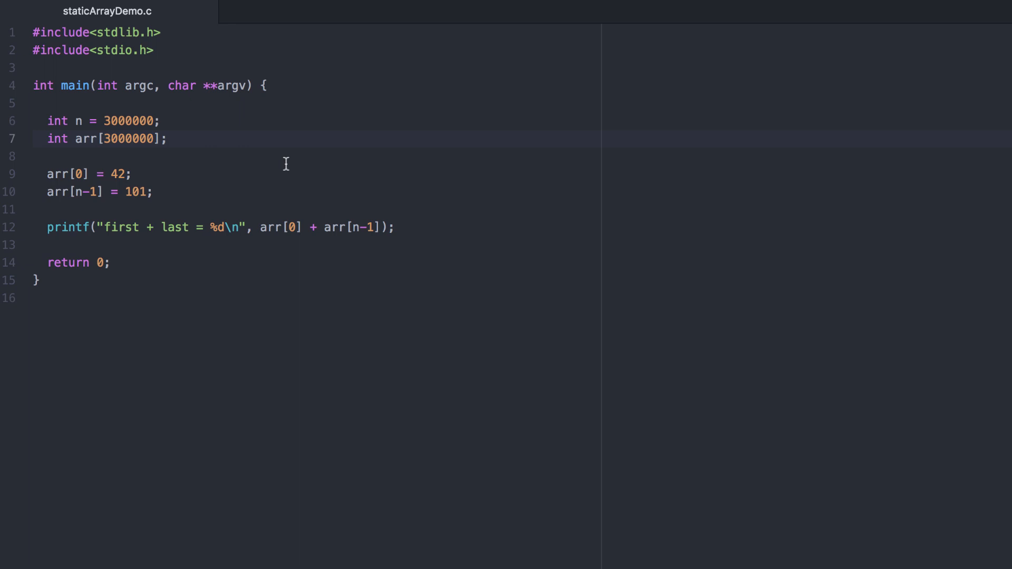
{"action": "left_click", "coordinate": [111, 138]}
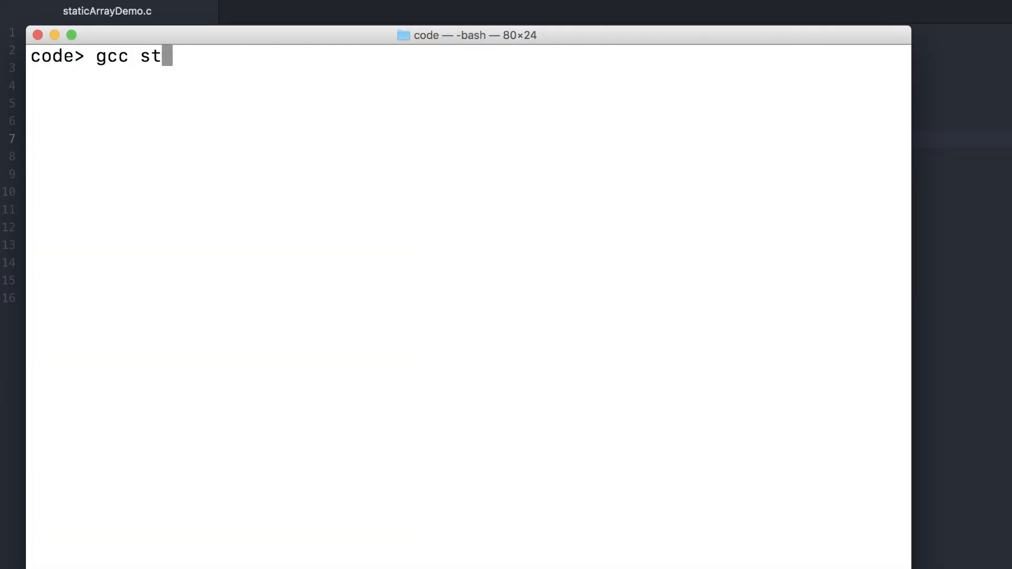
Compile staticArrayDemo.c with gcc and run the resulting ./a.out.
{"action": "type", "text": "aticArrayDemo.c"}
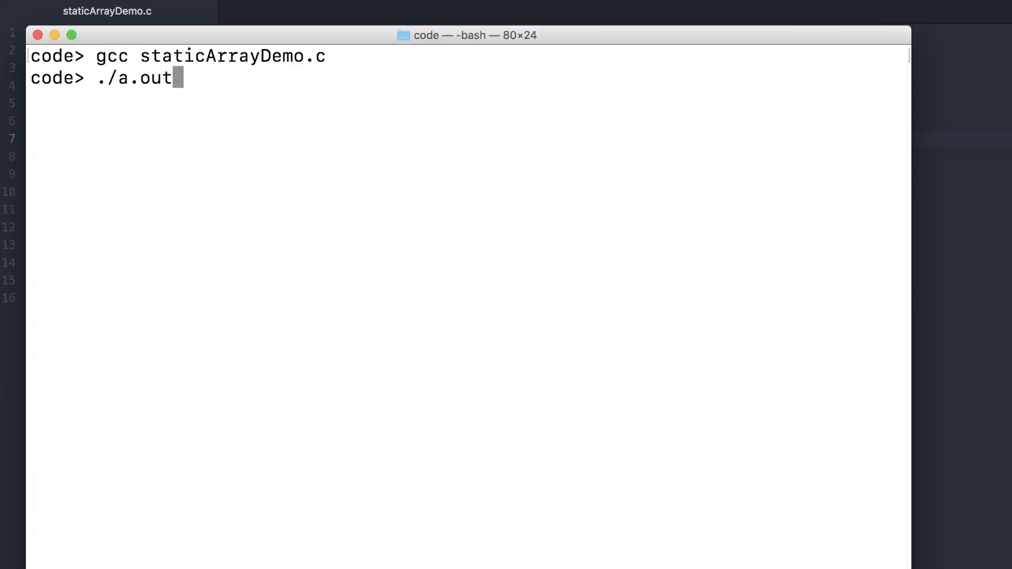
{"action": "key", "text": "Return"}
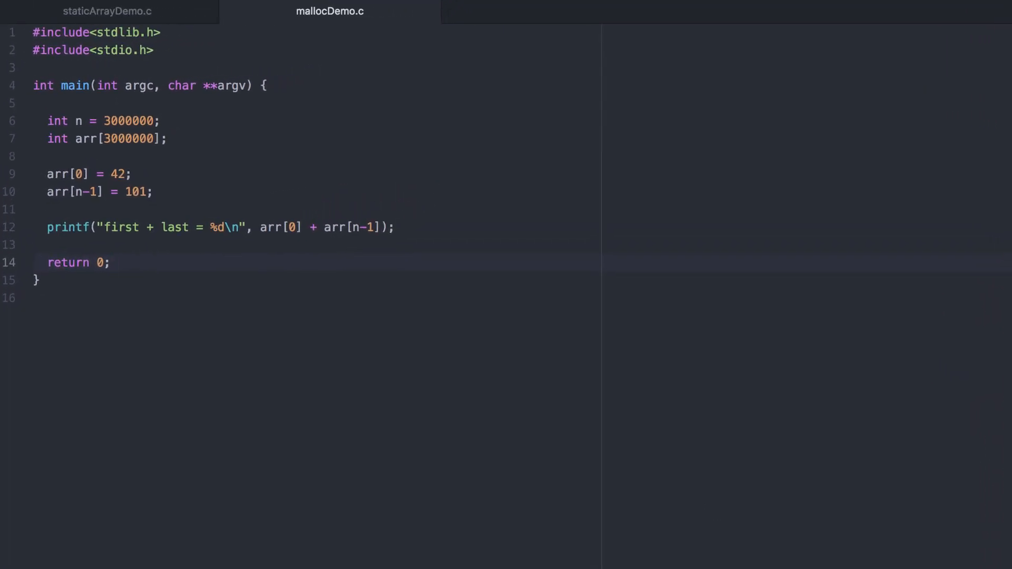
Replace int arr[3000000]; in mallocDemo.c with int *arr = malloc();.
{"action": "left_click", "coordinate": [111, 262]}
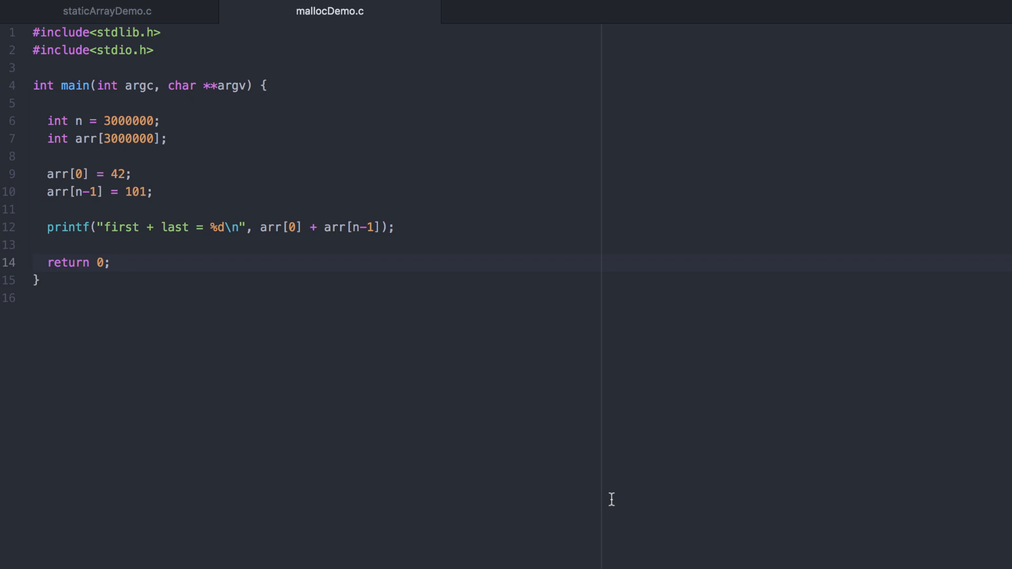
{"action": "mouse_move", "coordinate": [250, 106]}
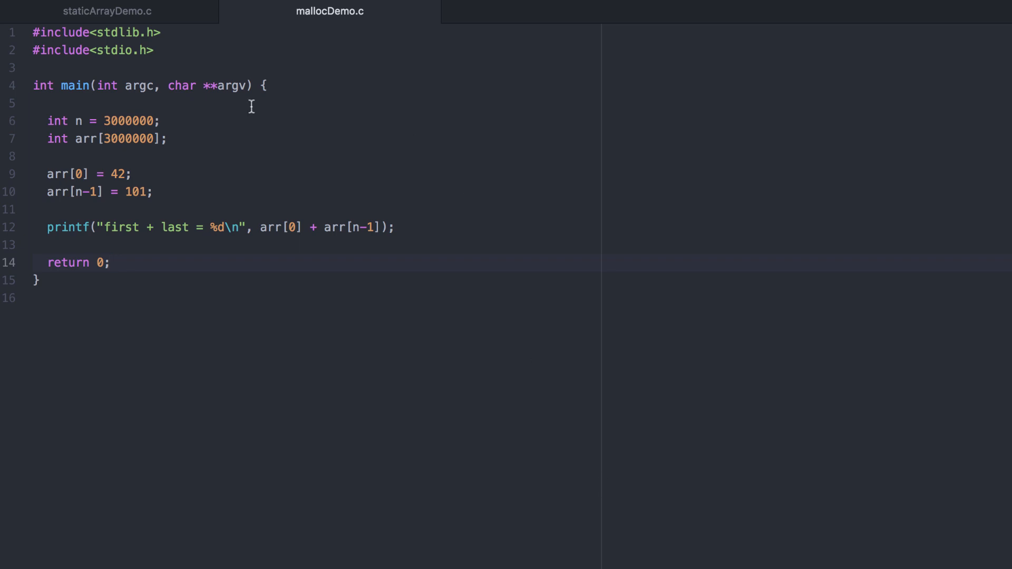
{"action": "left_click", "coordinate": [103, 138]}
{"action": "type", "text": "in"}
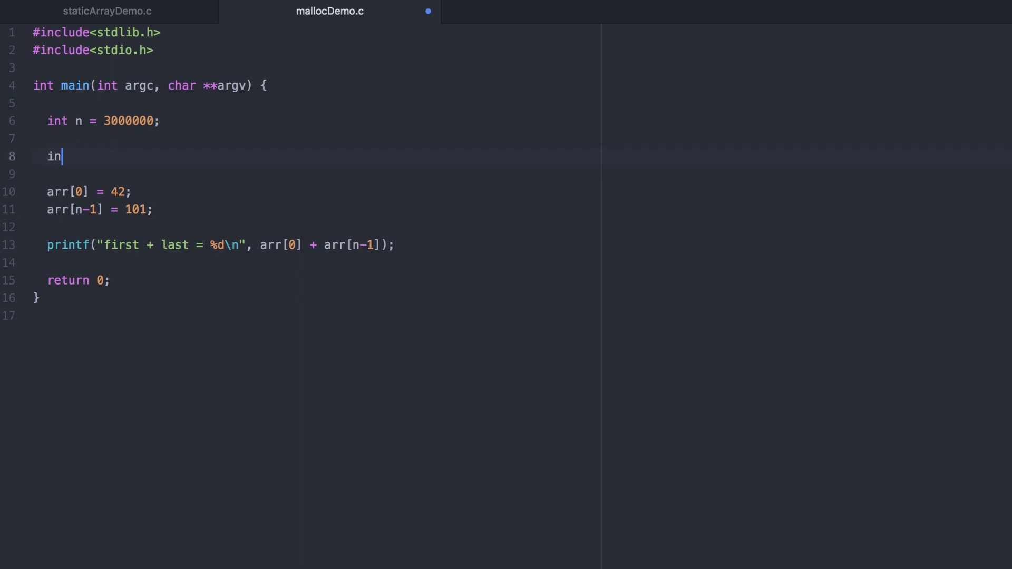
{"action": "type", "text": "t *arr"}
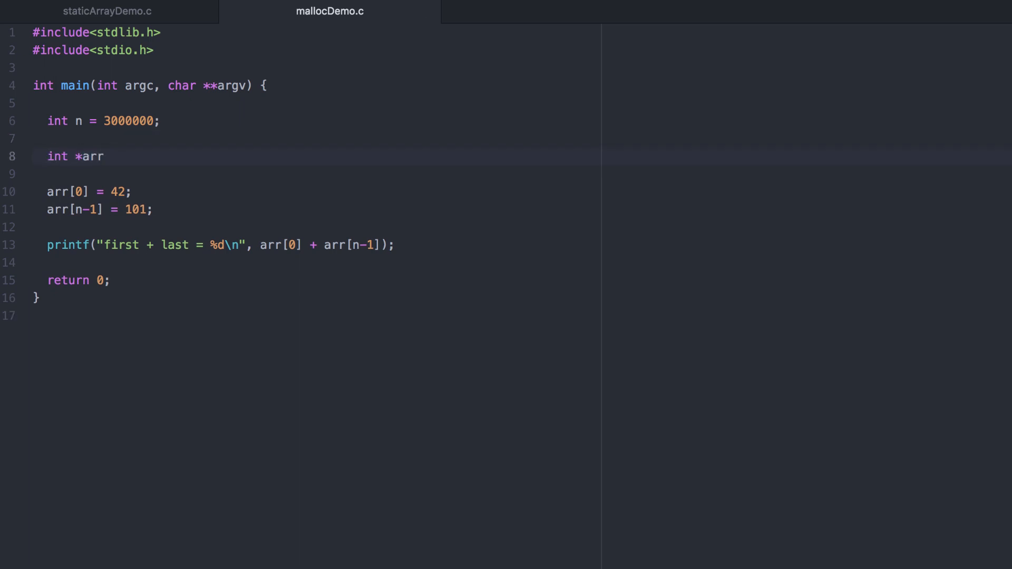
{"action": "left_click", "coordinate": [103, 156]}
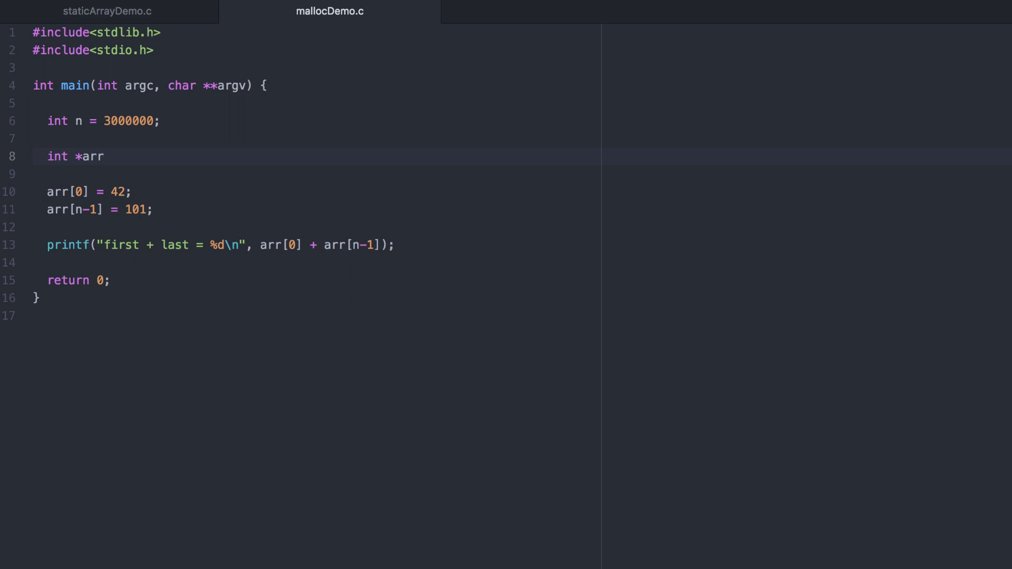
{"action": "left_click", "coordinate": [103, 156]}
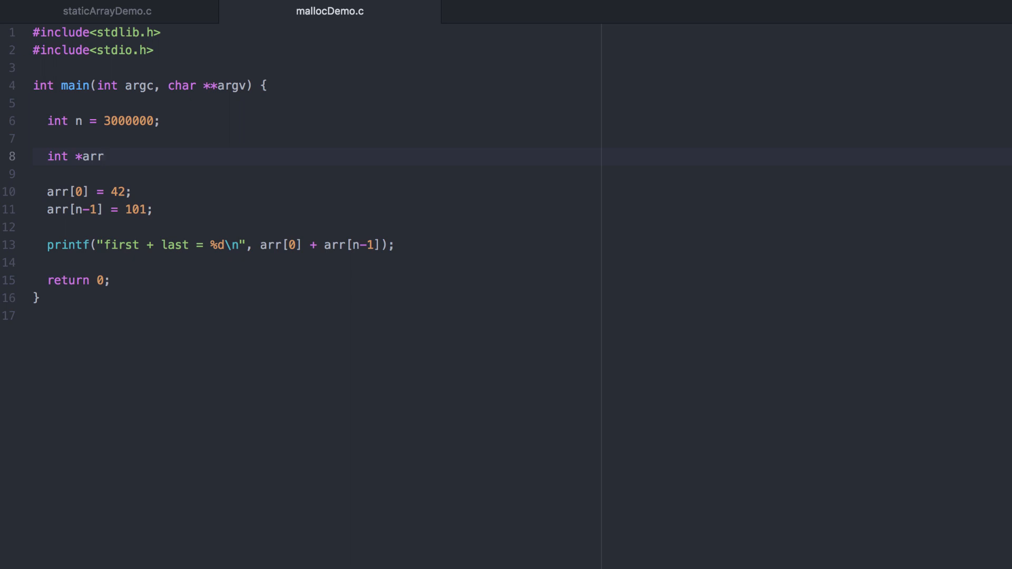
{"action": "type", "text": "="}
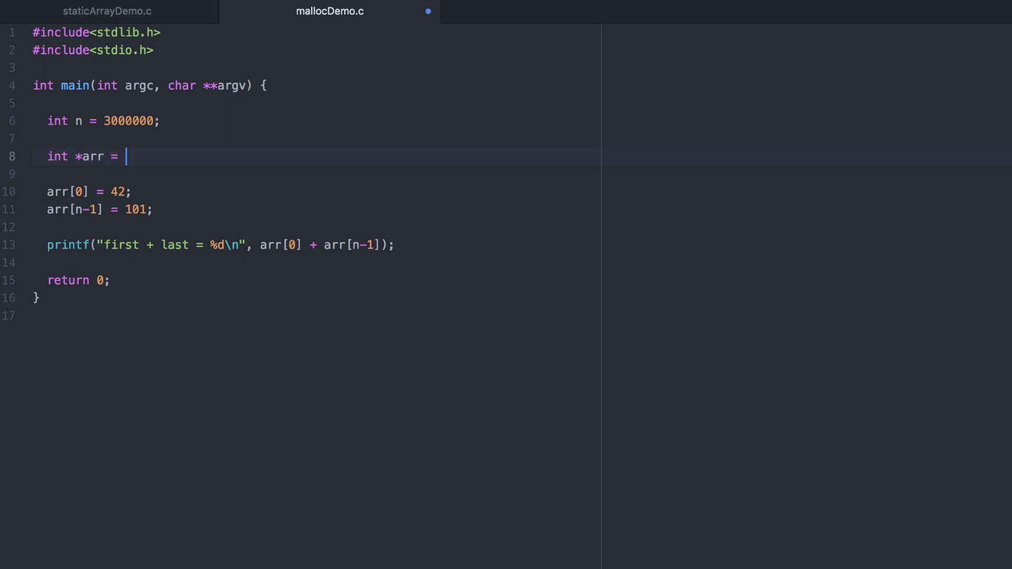
{"action": "type", "text": "mall"}
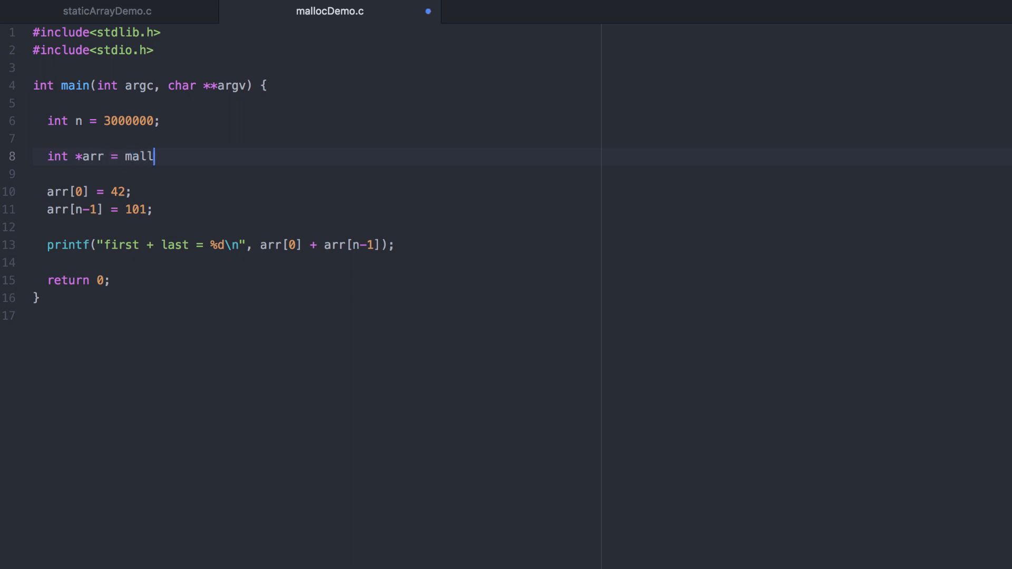
{"action": "type", "text": "oc();"}
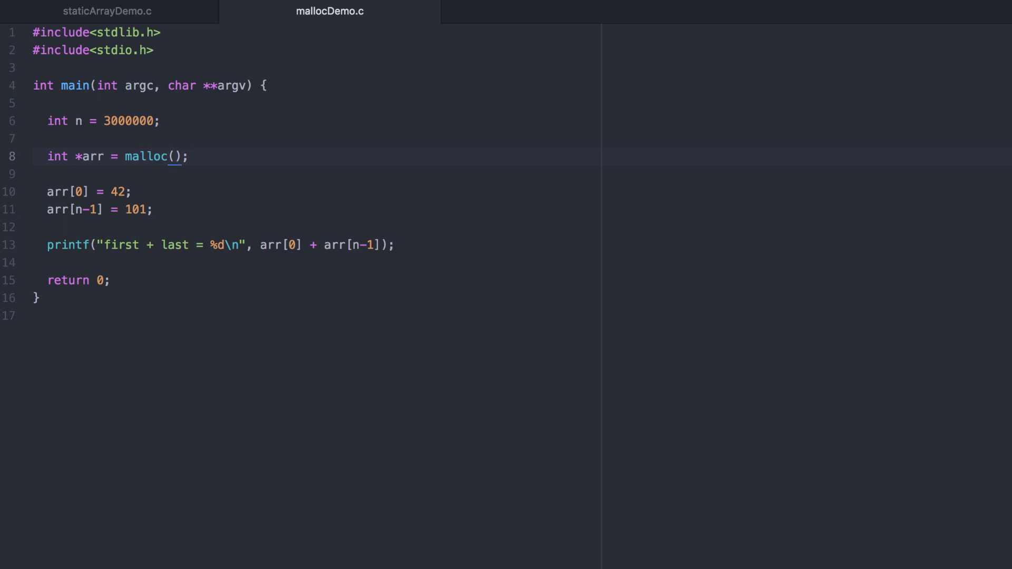
{"action": "left_click", "coordinate": [175, 156]}
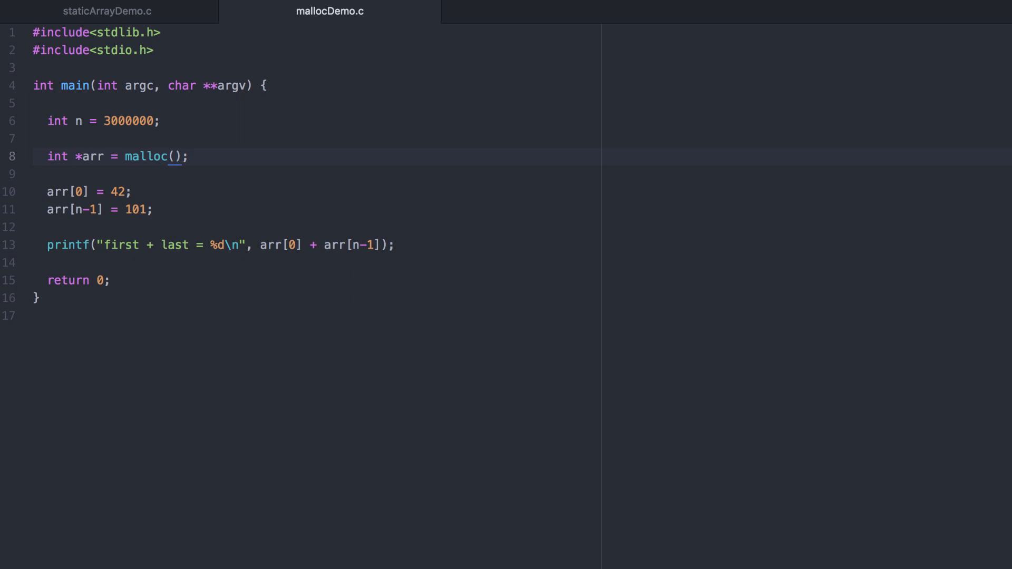
Make the malloc call request n * sizeof(int) with an (int *) cast.
{"action": "left_click", "coordinate": [172, 156]}
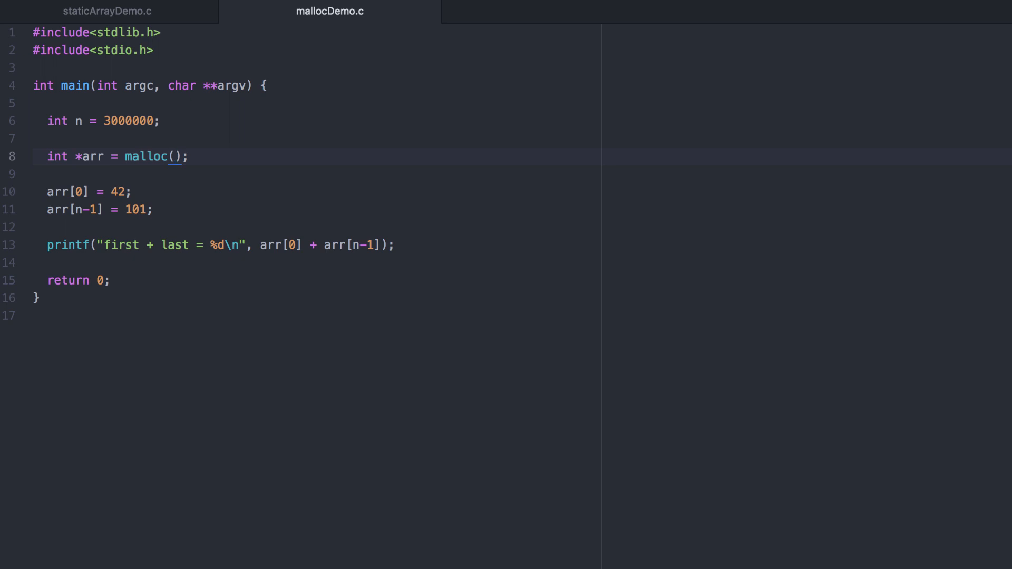
{"action": "left_click", "coordinate": [175, 156]}
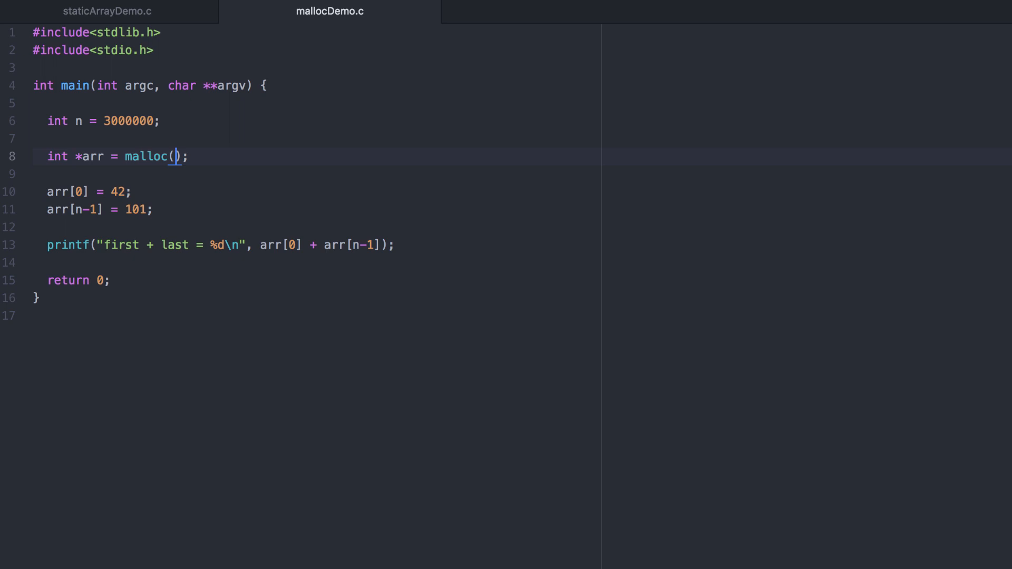
{"action": "mouse_move", "coordinate": [178, 156]}
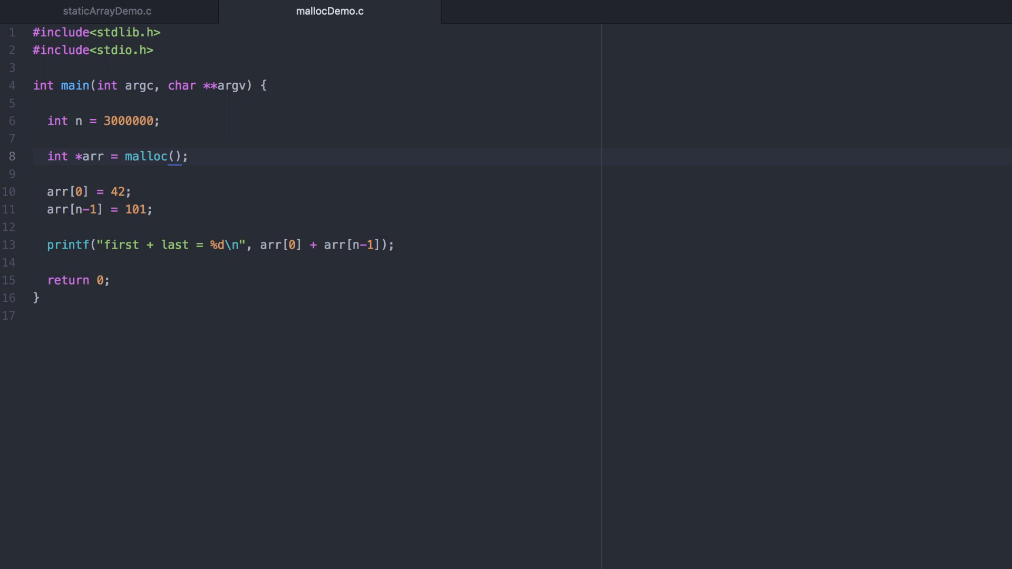
{"action": "left_click", "coordinate": [175, 156]}
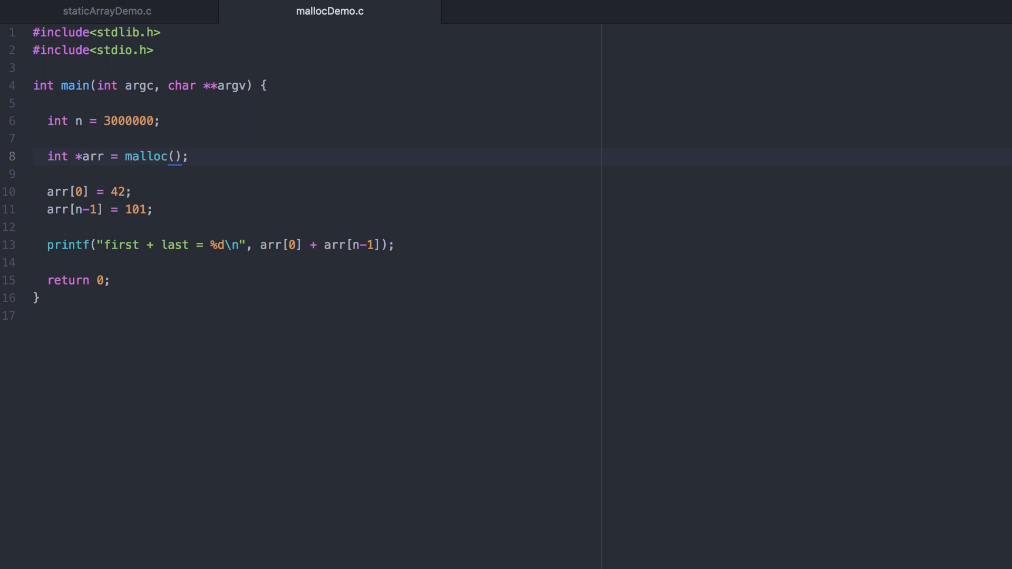
{"action": "type", "text": "n *"}
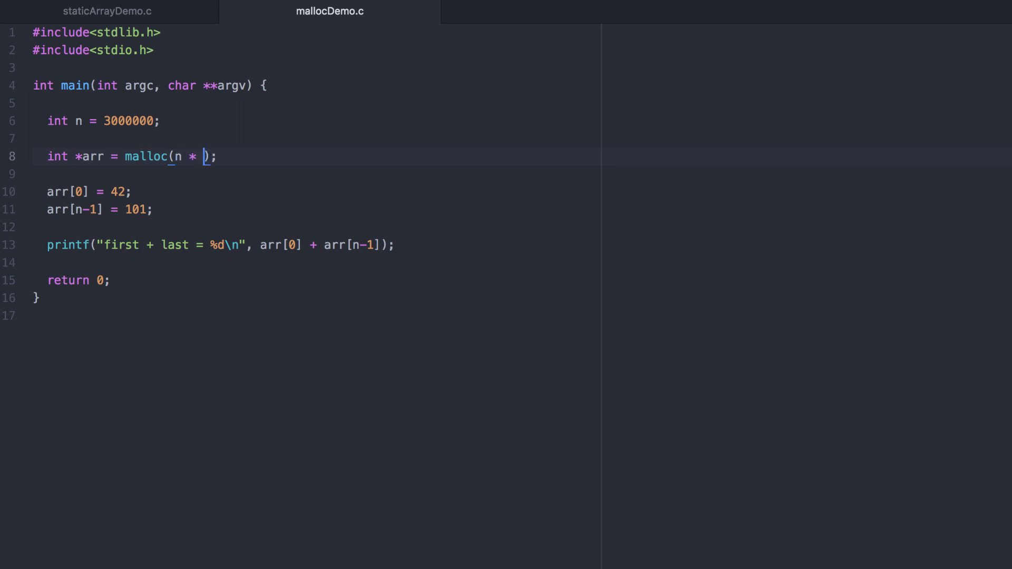
{"action": "type", "text": "sizeof("}
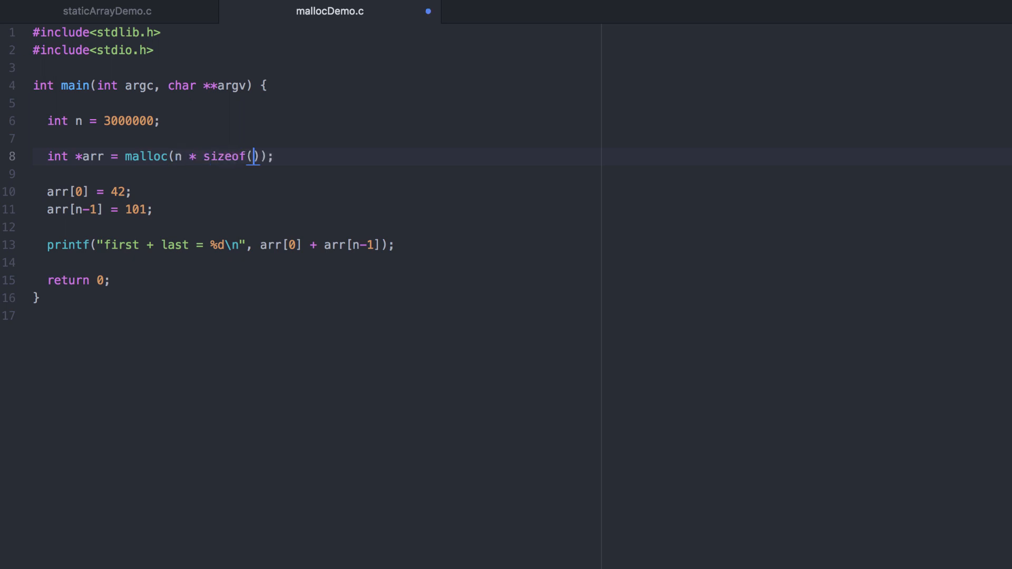
{"action": "type", "text": "int"}
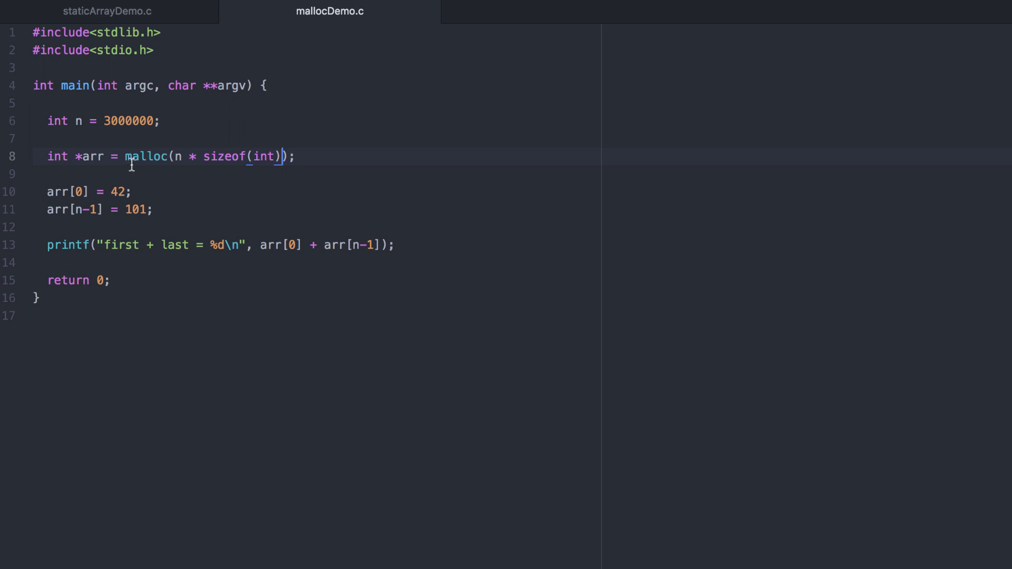
{"action": "type", "text": "(int *"}
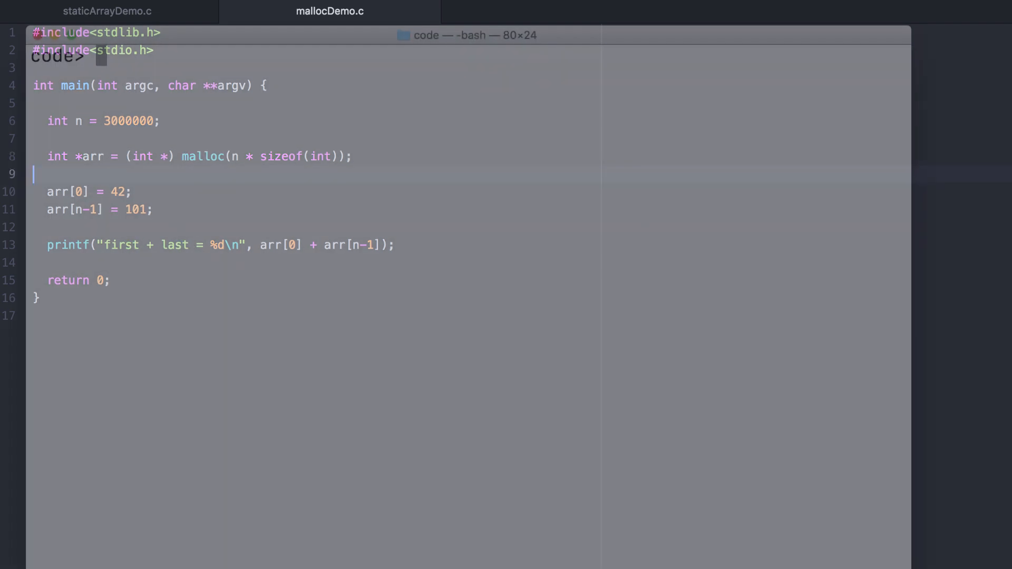
Compile mallocDemo.c with gcc, run it to print first + last = 143, and return to Atom.
{"action": "type", "text": "gcc mallocDemo.c"}
{"action": "type", "text": "./a.out"}
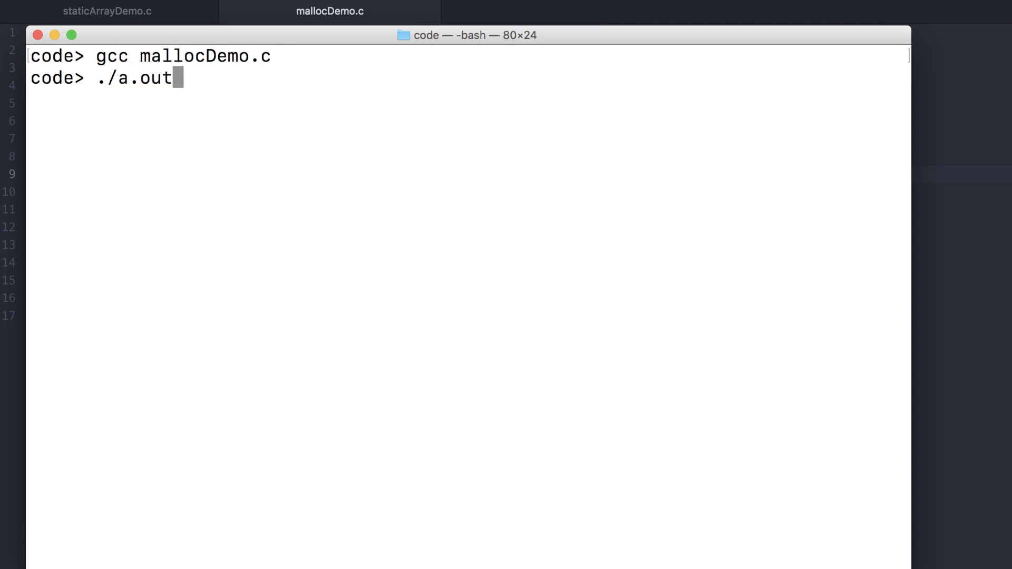
{"action": "key", "text": "Return"}
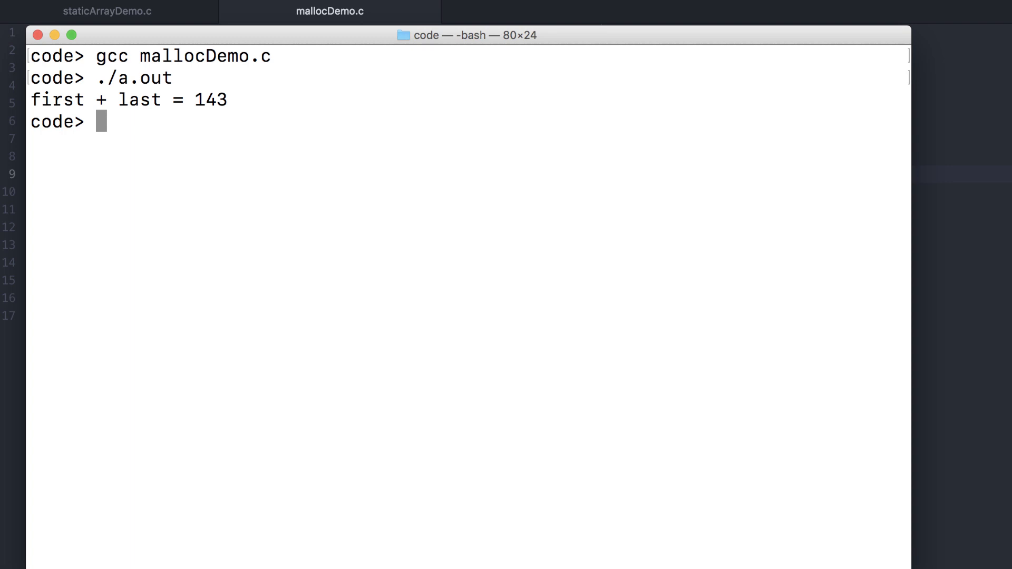
{"action": "left_click", "coordinate": [329, 11]}
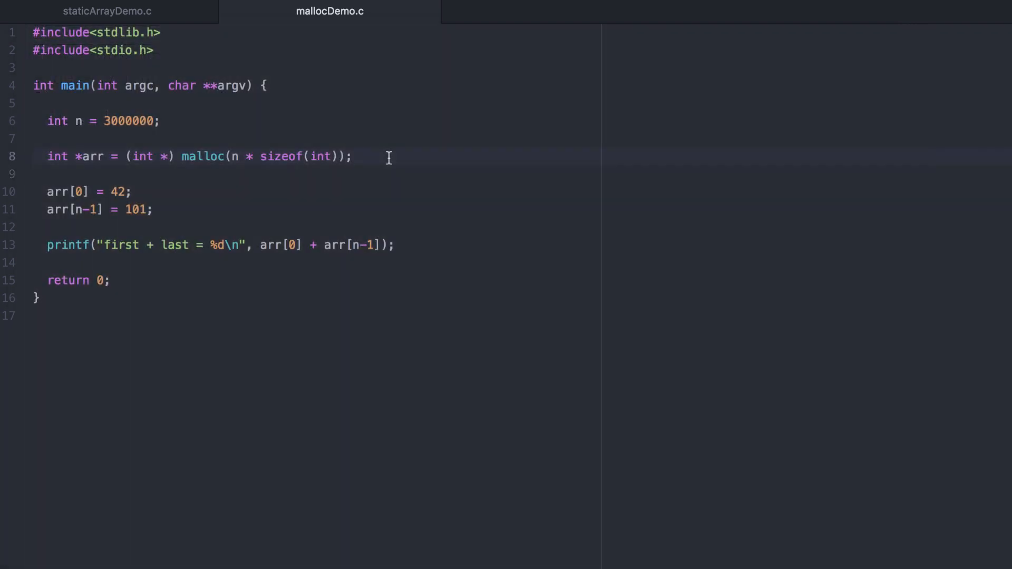
Add if(arr == NULL) printing "Malloc failed to allocate enough memory!" and calling exit(1).
{"action": "key", "text": "enter"}
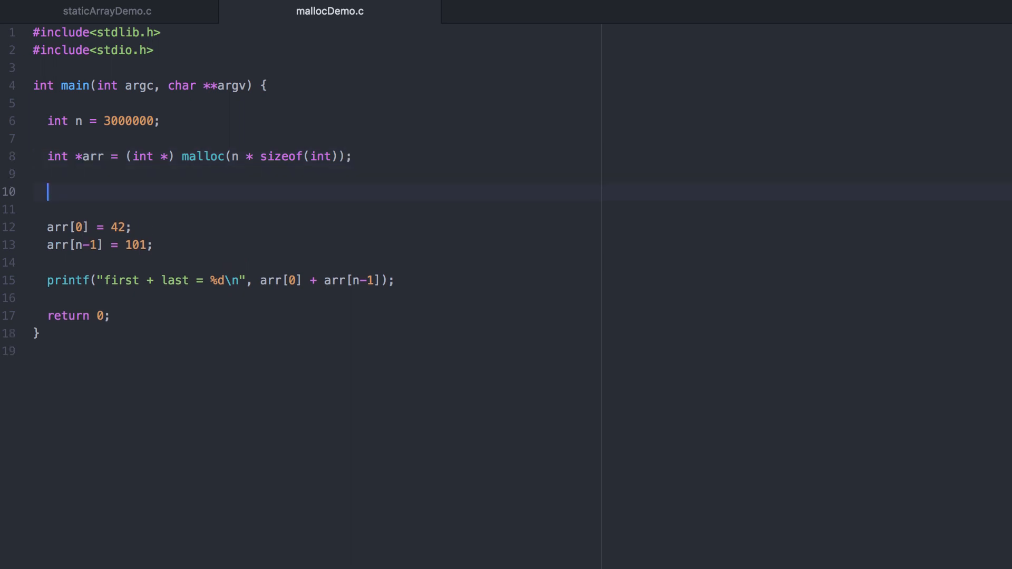
{"action": "type", "text": "if(arr == NULL) {"}
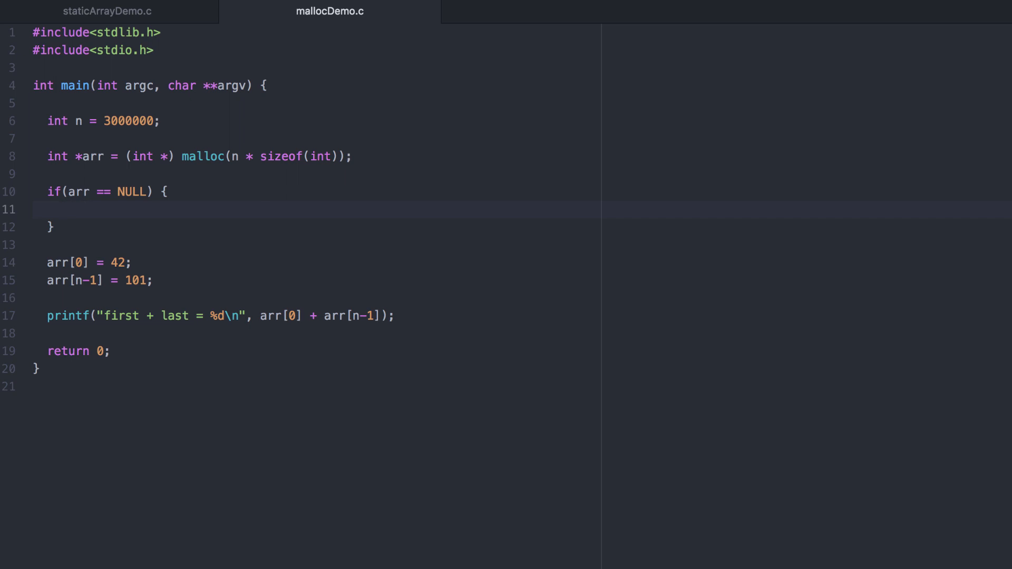
{"action": "left_click", "coordinate": [61, 209]}
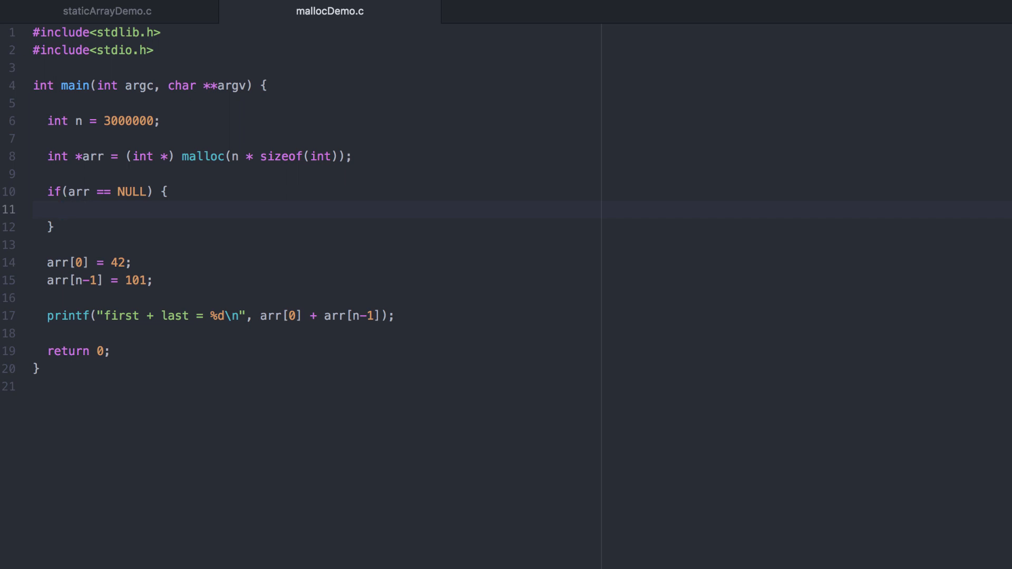
{"action": "type", "text": "printf(\"Malloc faile"}
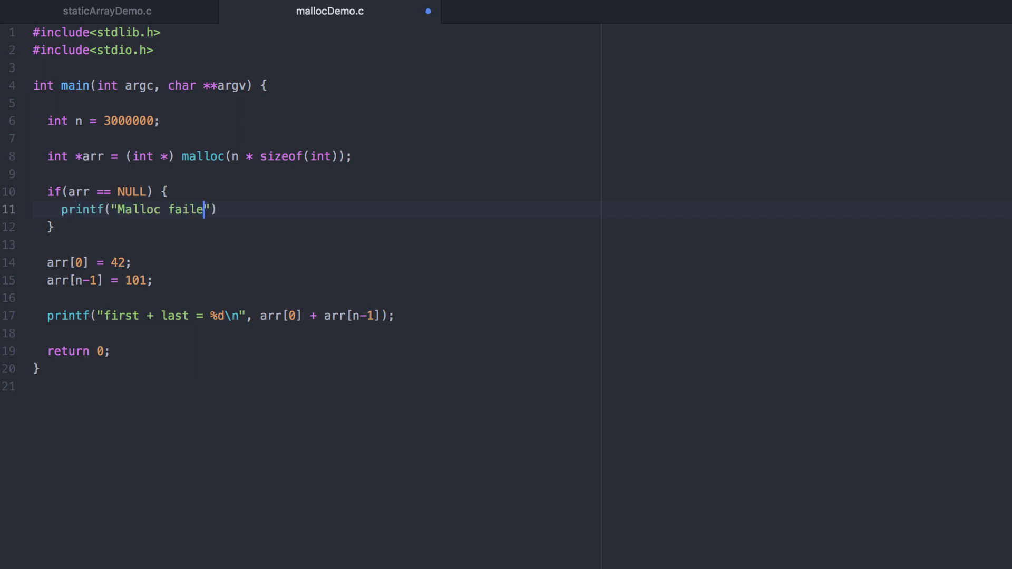
{"action": "type", "text": "to allocate me"}
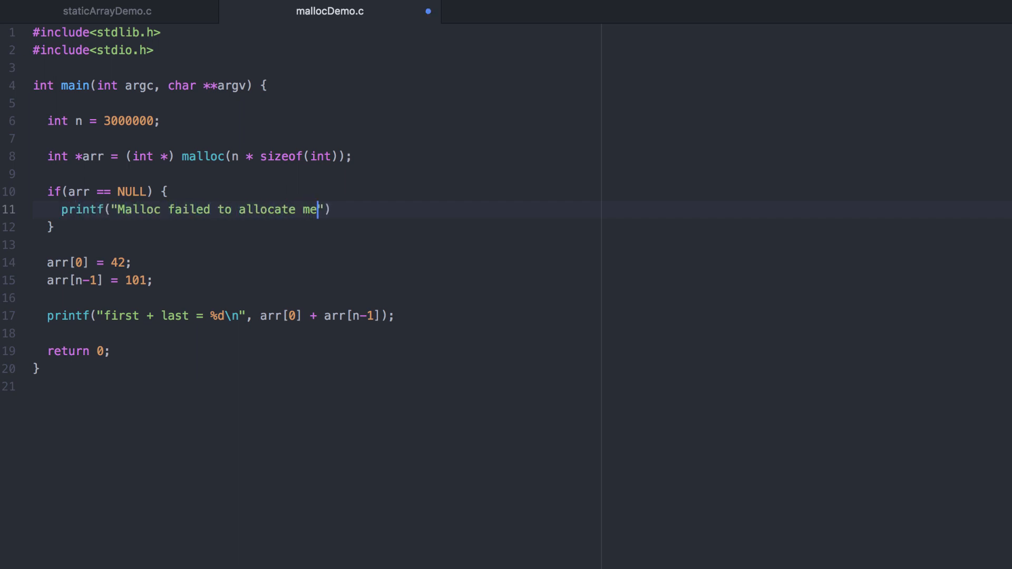
{"action": "type", "text": "enough memory!\\n"}
{"action": "type", "text": "ex"}
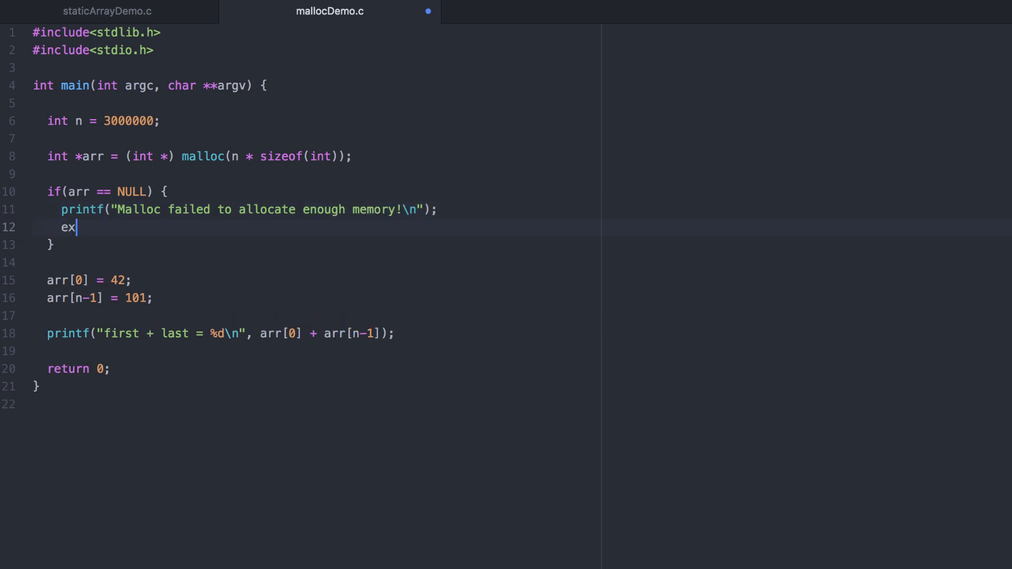
{"action": "type", "text": "it(1);"}
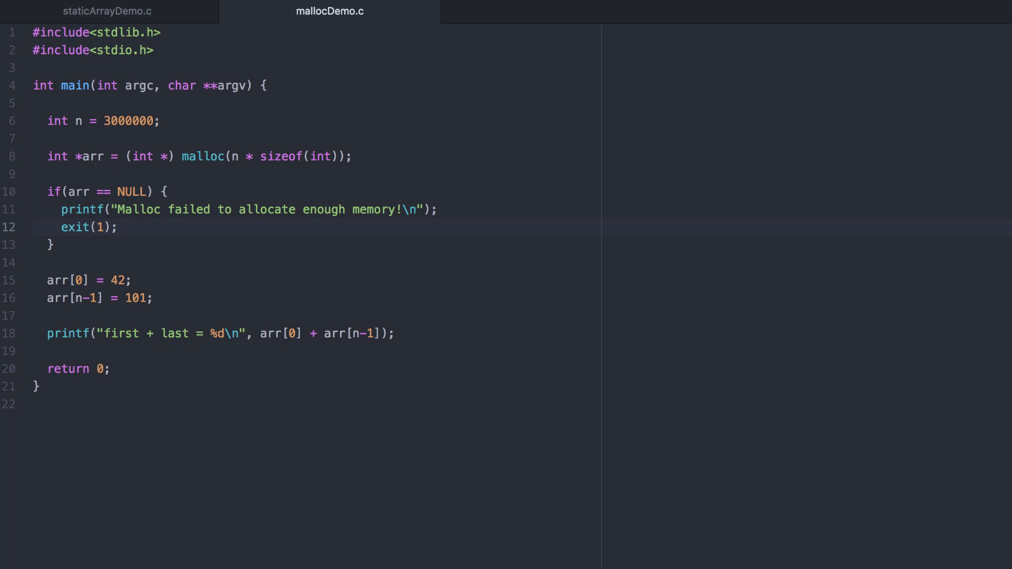
{"action": "left_click", "coordinate": [117, 228]}
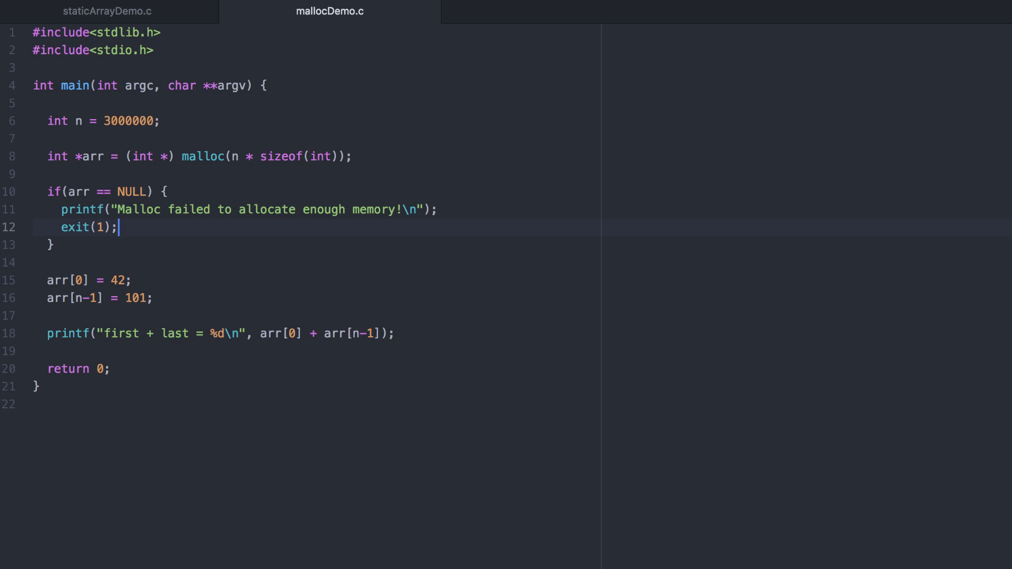
{"action": "left_click", "coordinate": [160, 121]}
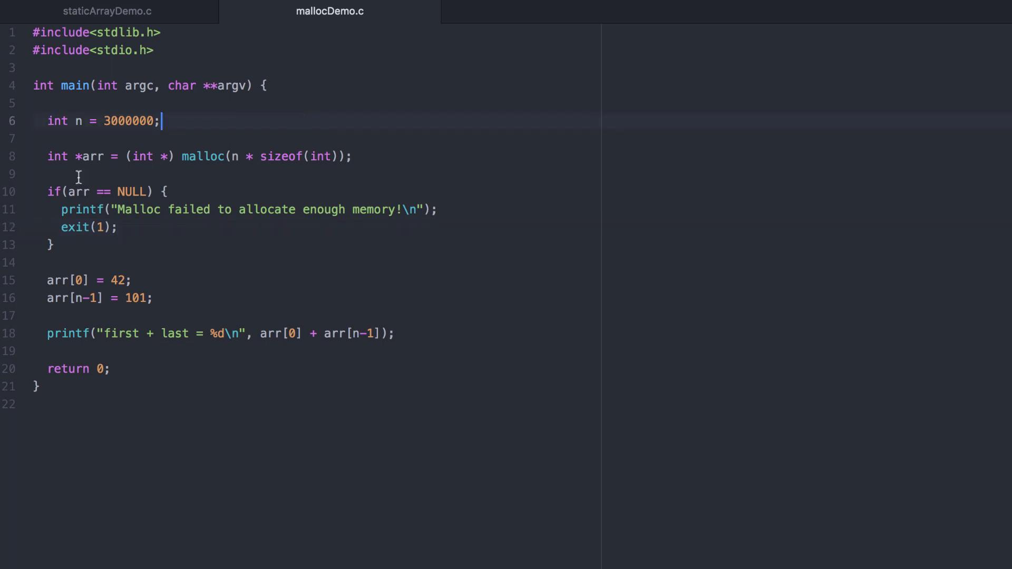
Change arr's declaration, cast and sizeof from int to double.
{"action": "type", "text": "double"}
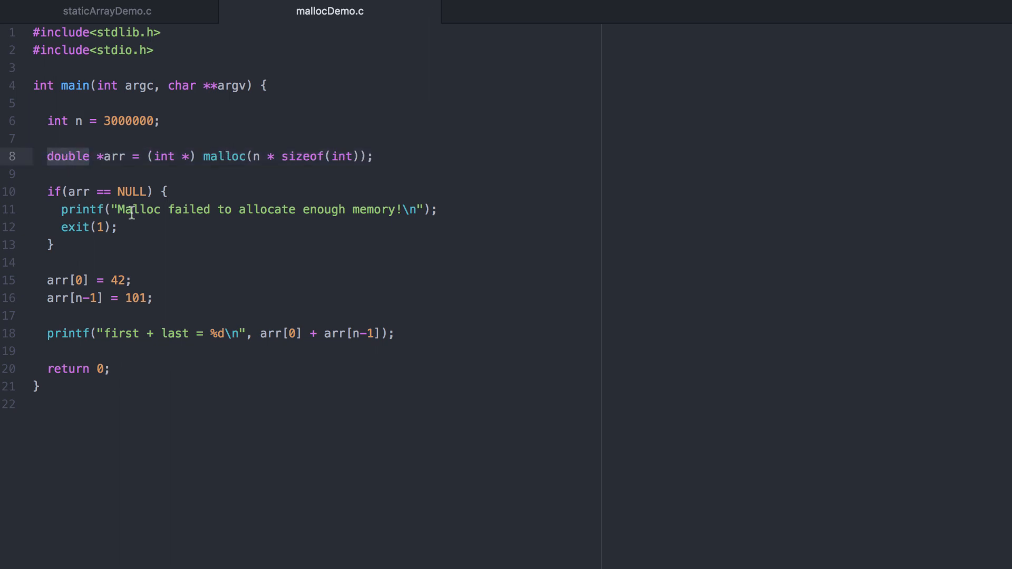
{"action": "left_click", "coordinate": [89, 156]}
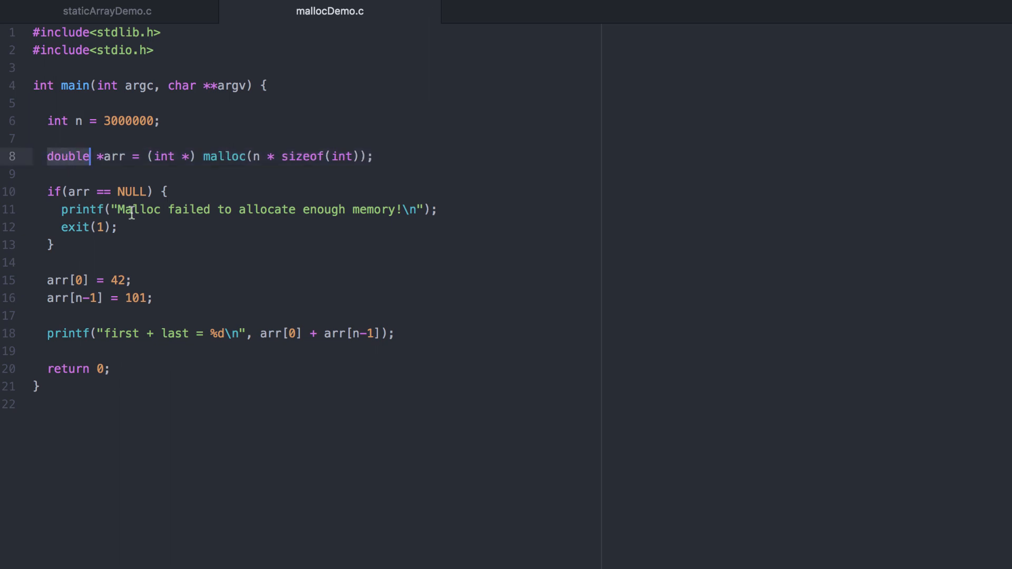
{"action": "type", "text": "double"}
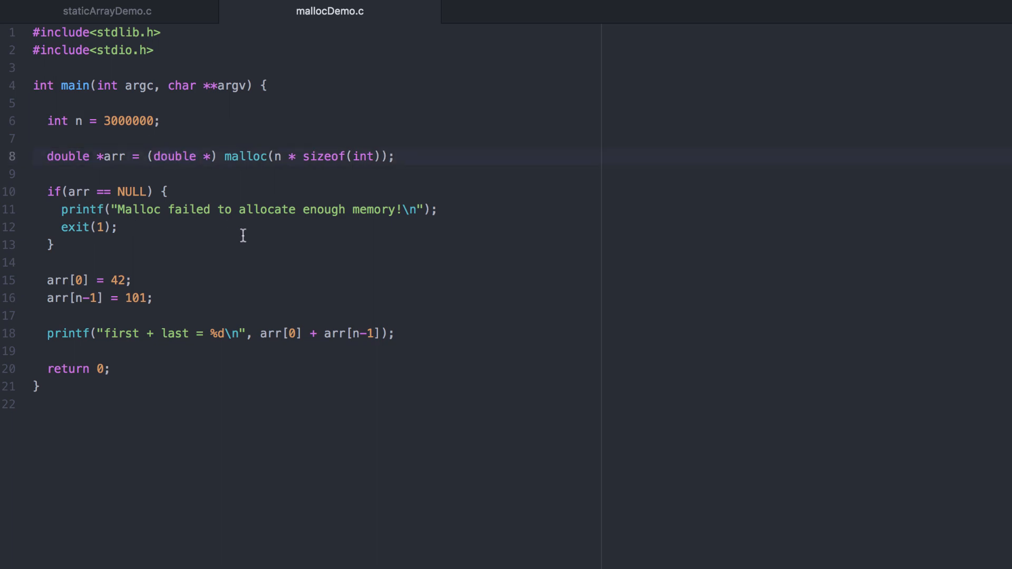
{"action": "type", "text": "double"}
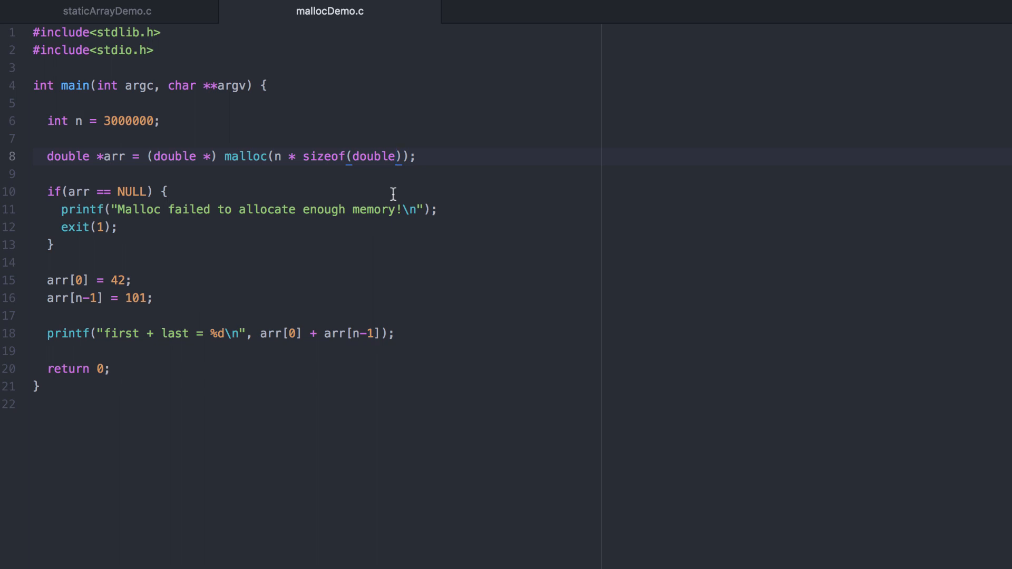
Give arr[0] a .5 value and rerun the program to print 144.000000.
{"action": "left_click", "coordinate": [123, 280]}
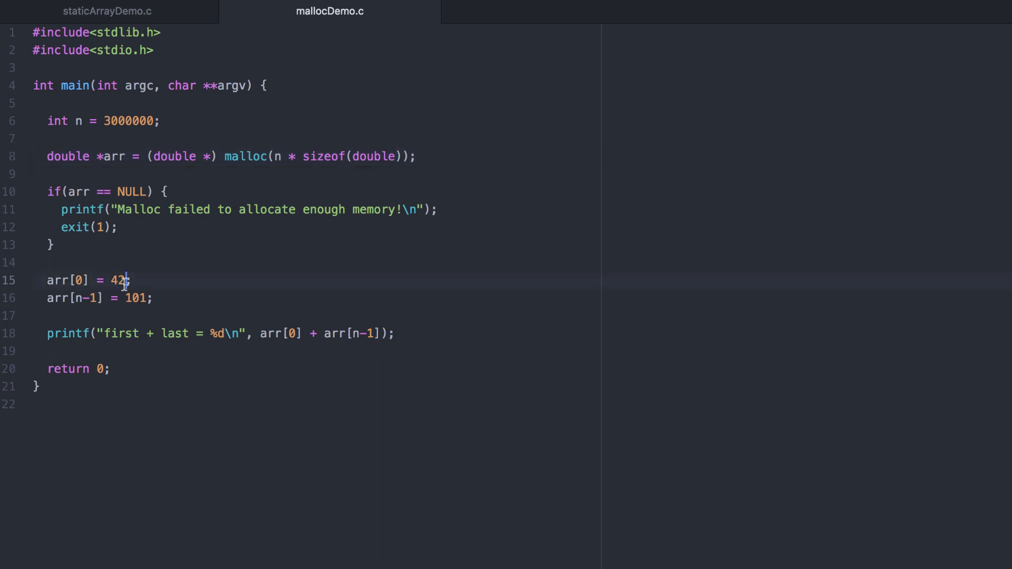
{"action": "type", "text": ".5"}
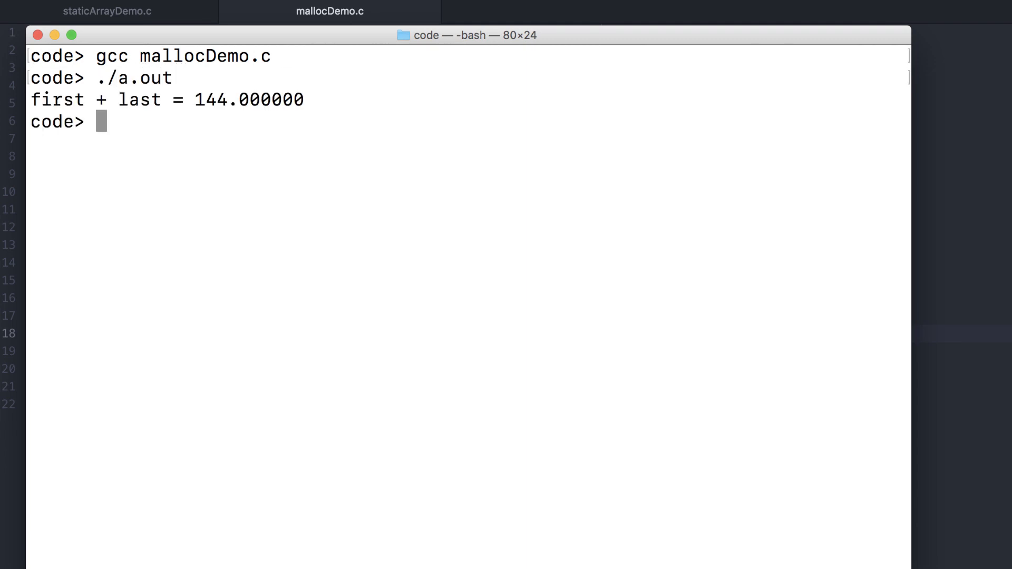
{"action": "left_click", "coordinate": [330, 11]}
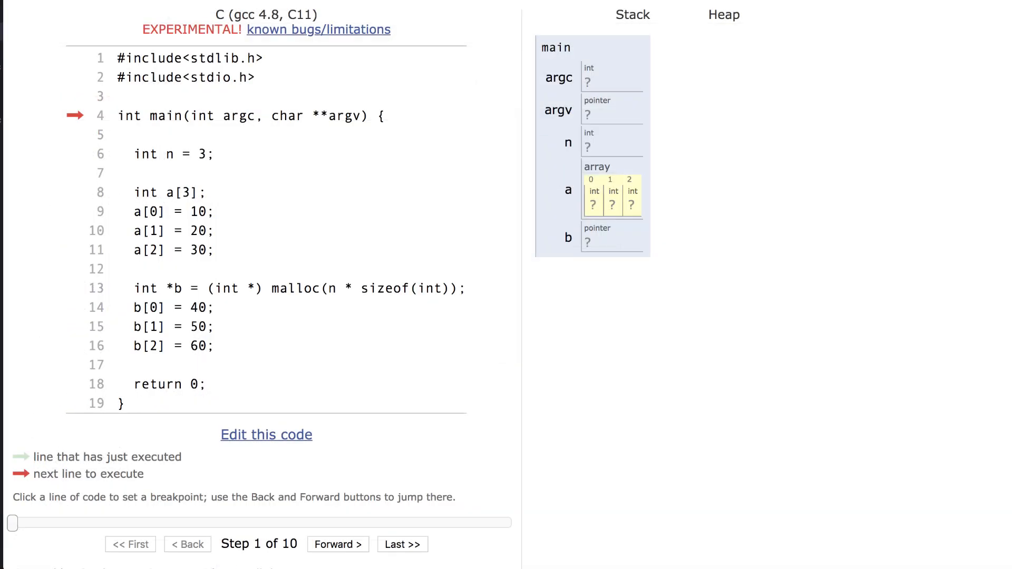
{"action": "mouse_move", "coordinate": [595, 193]}
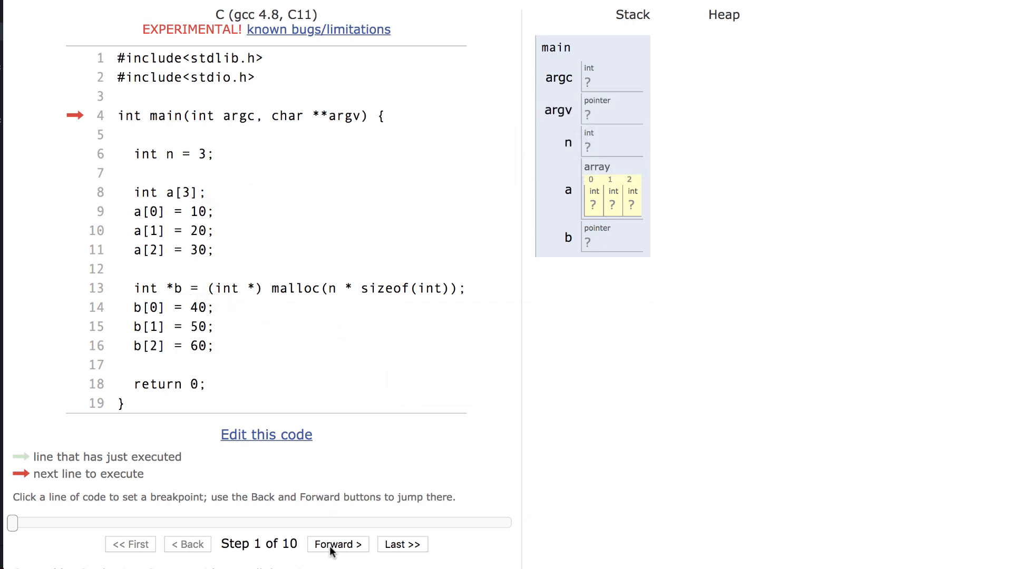
Step Python Tutor forward until stack array a holds 10, 20, 30.
{"action": "left_click", "coordinate": [336, 544]}
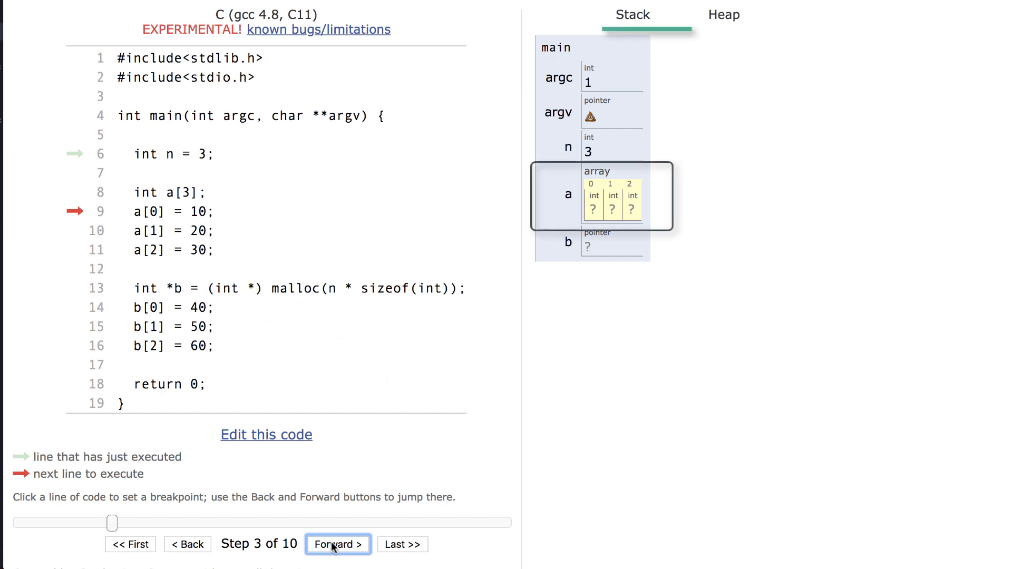
{"action": "left_click", "coordinate": [337, 544]}
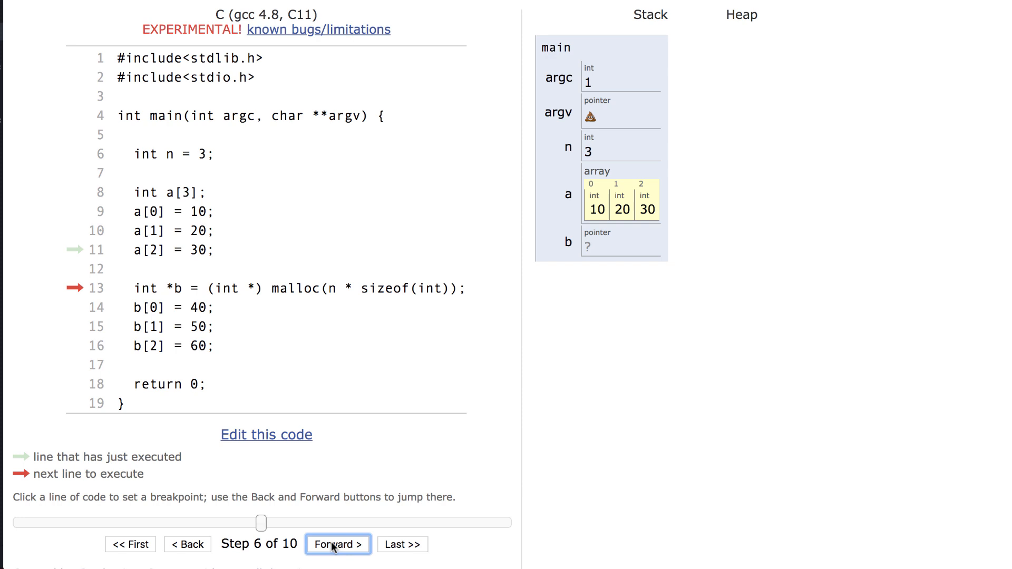
{"action": "left_click", "coordinate": [337, 544]}
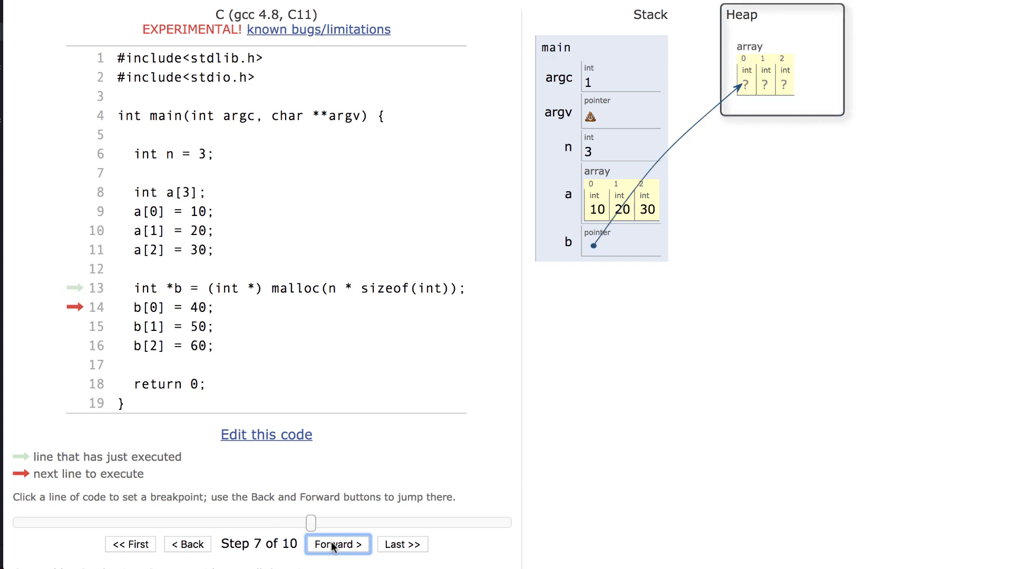
Step forward to fill the heap array with 40, 50, 60 and reach 'Program terminated'.
{"action": "left_click", "coordinate": [337, 543]}
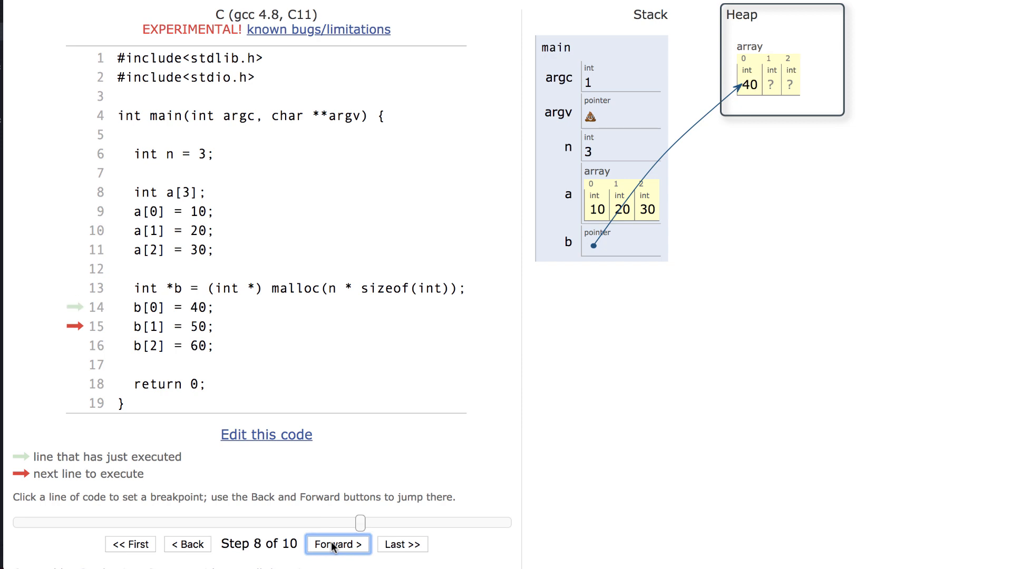
{"action": "left_click", "coordinate": [337, 544]}
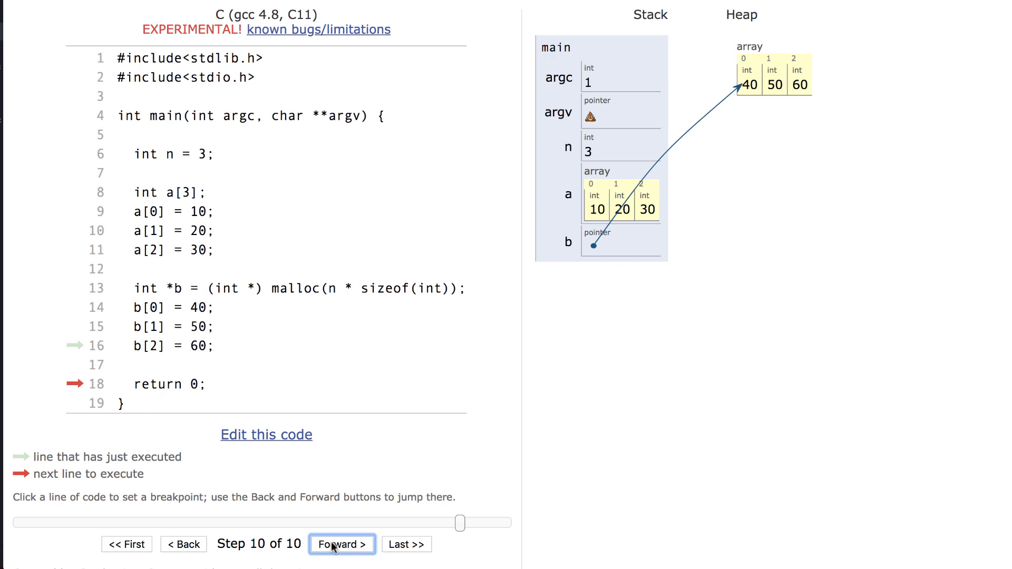
{"action": "left_click", "coordinate": [341, 544]}
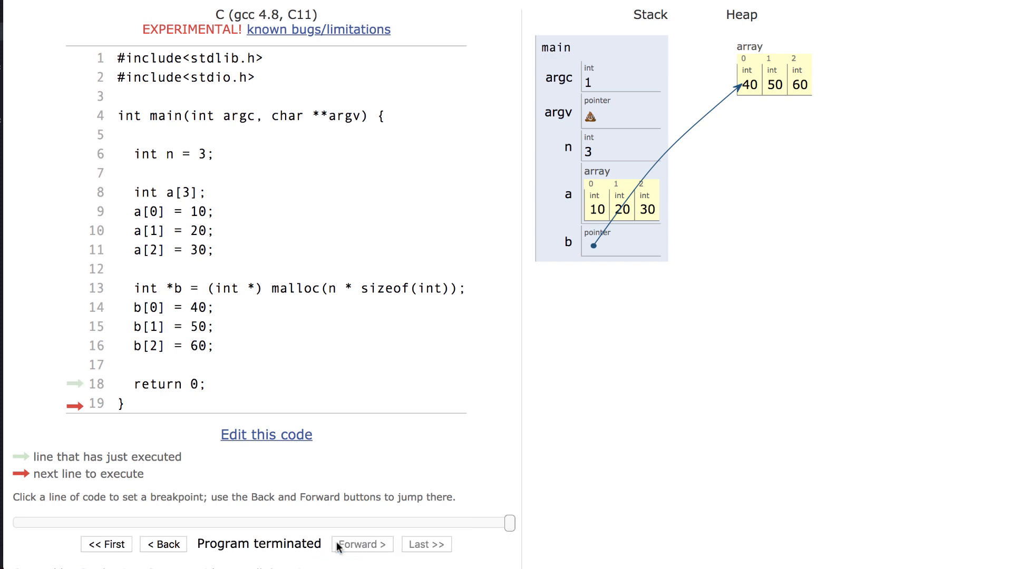